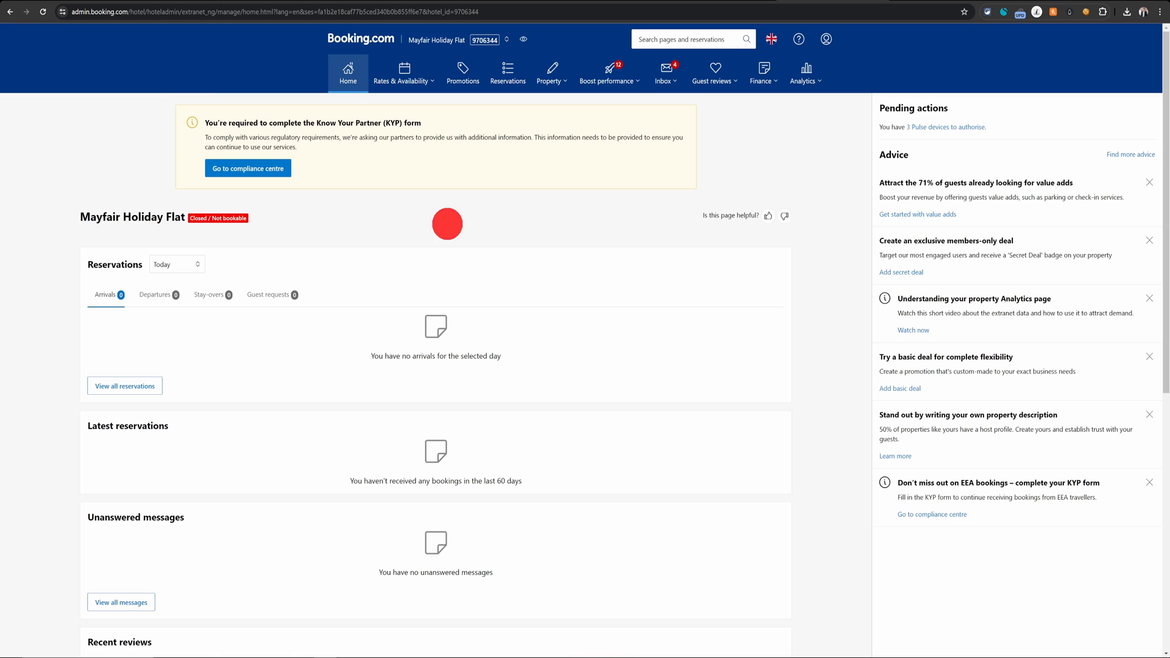
mouse_move(155, 136)
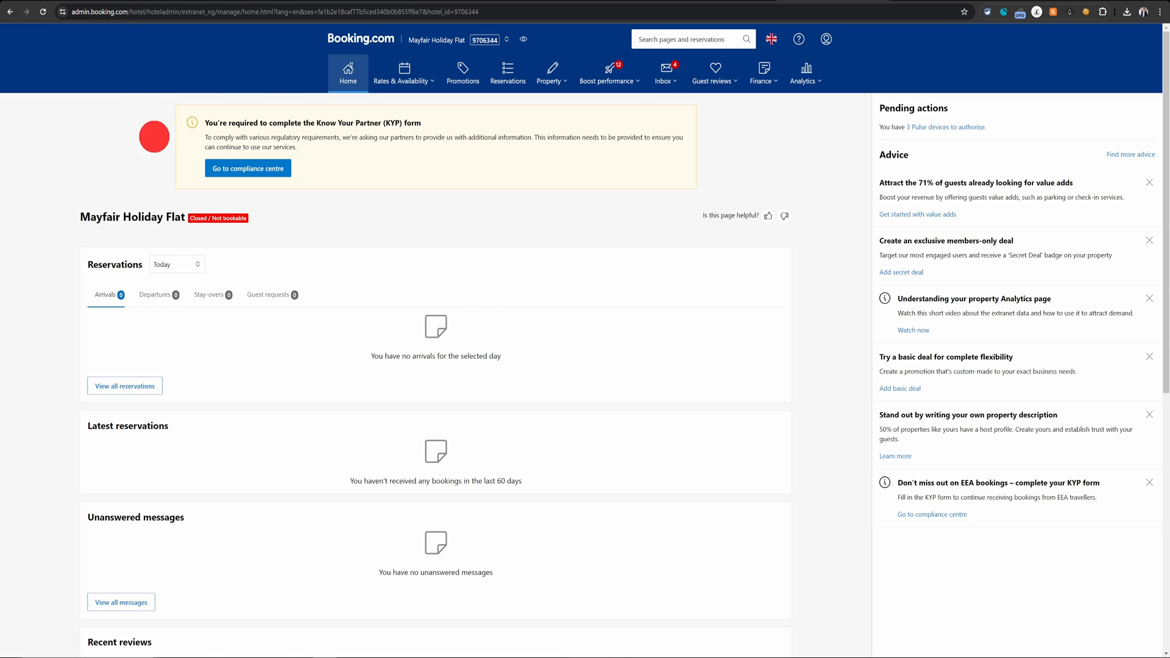
mouse_move(656, 150)
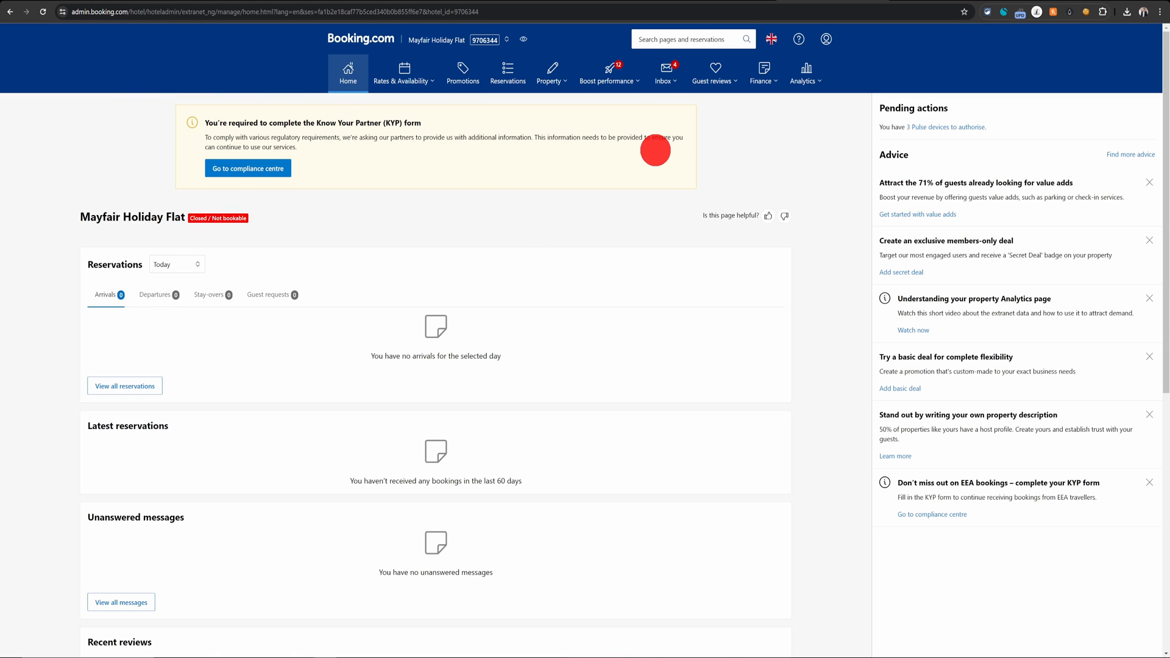
mouse_move(629, 195)
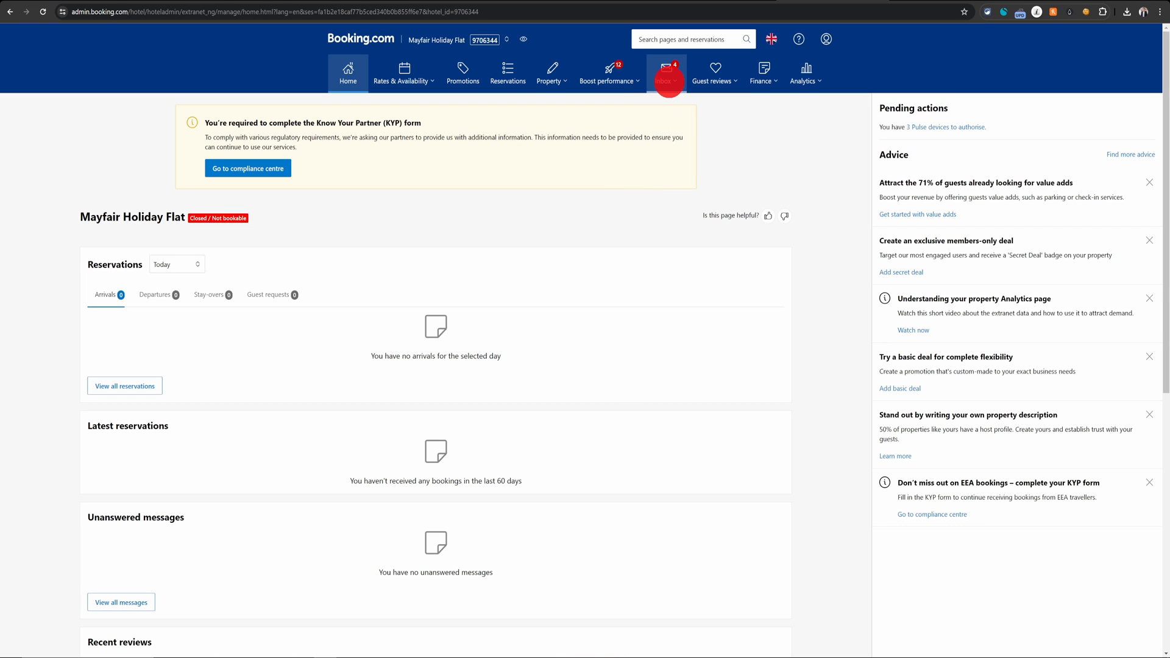
Open Booking.com communications from the Inbox menu
left_click(666, 74)
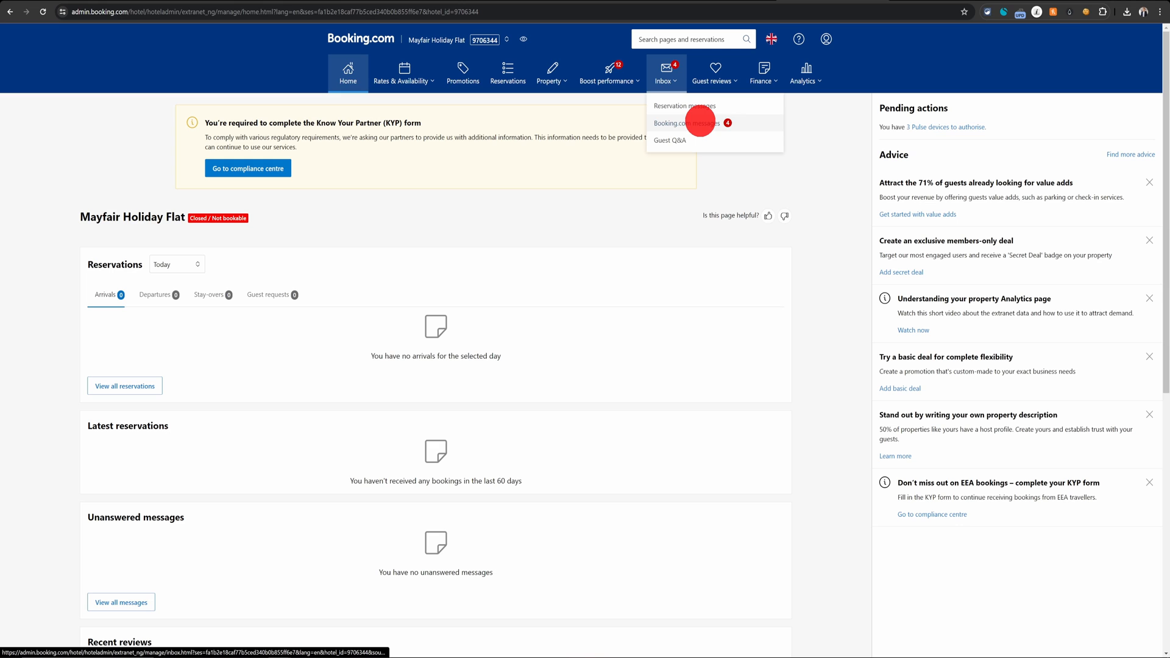
left_click(686, 124)
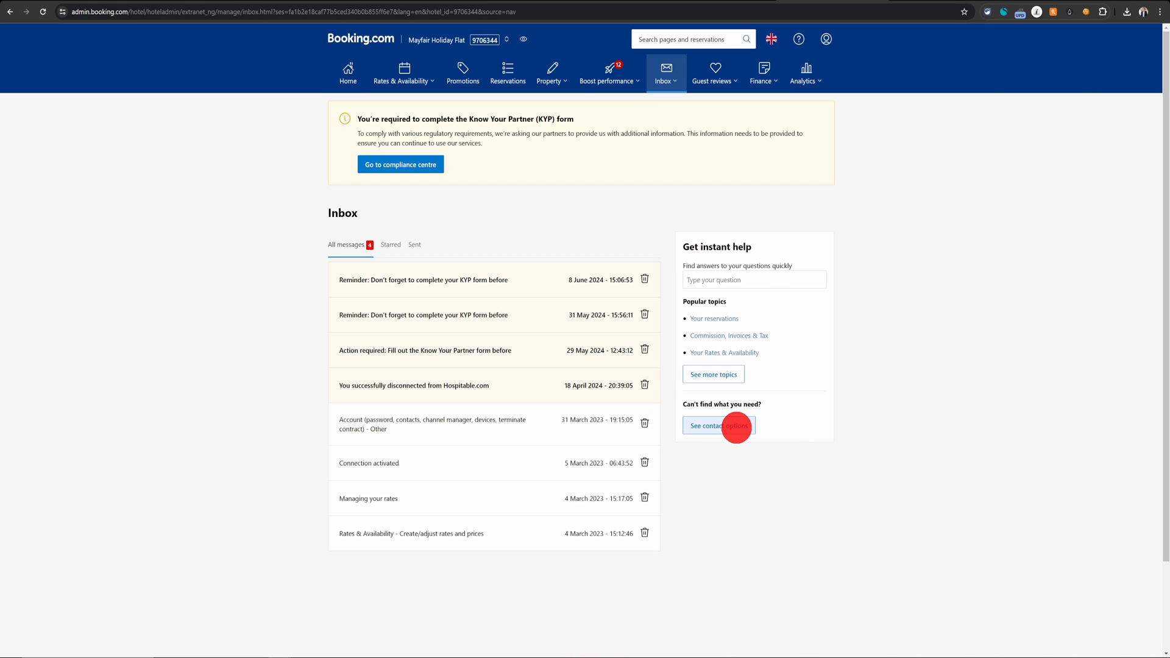
Choose the Property details – Other support topic and show all its contact options
left_click(720, 426)
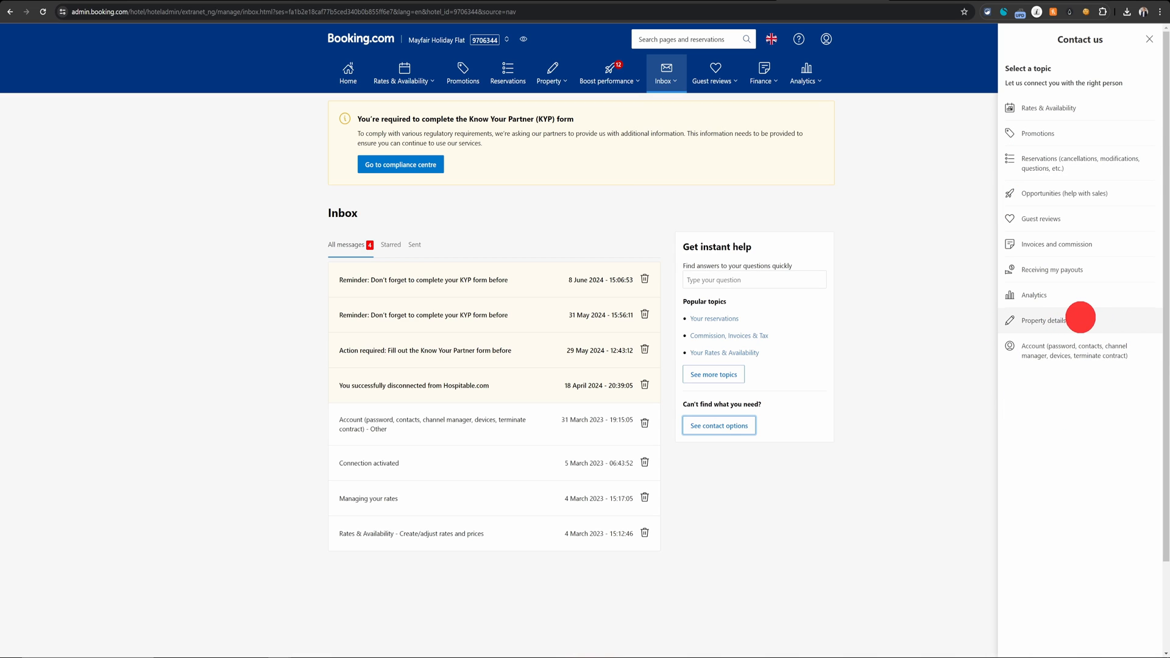
left_click(1043, 321)
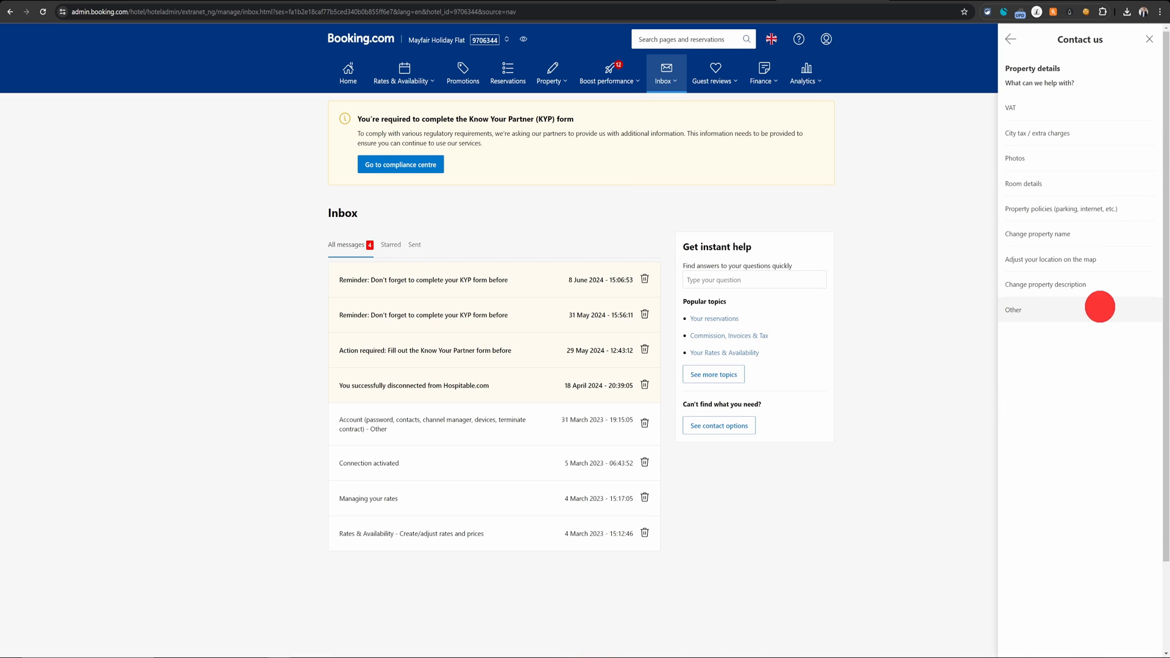
left_click(1013, 310)
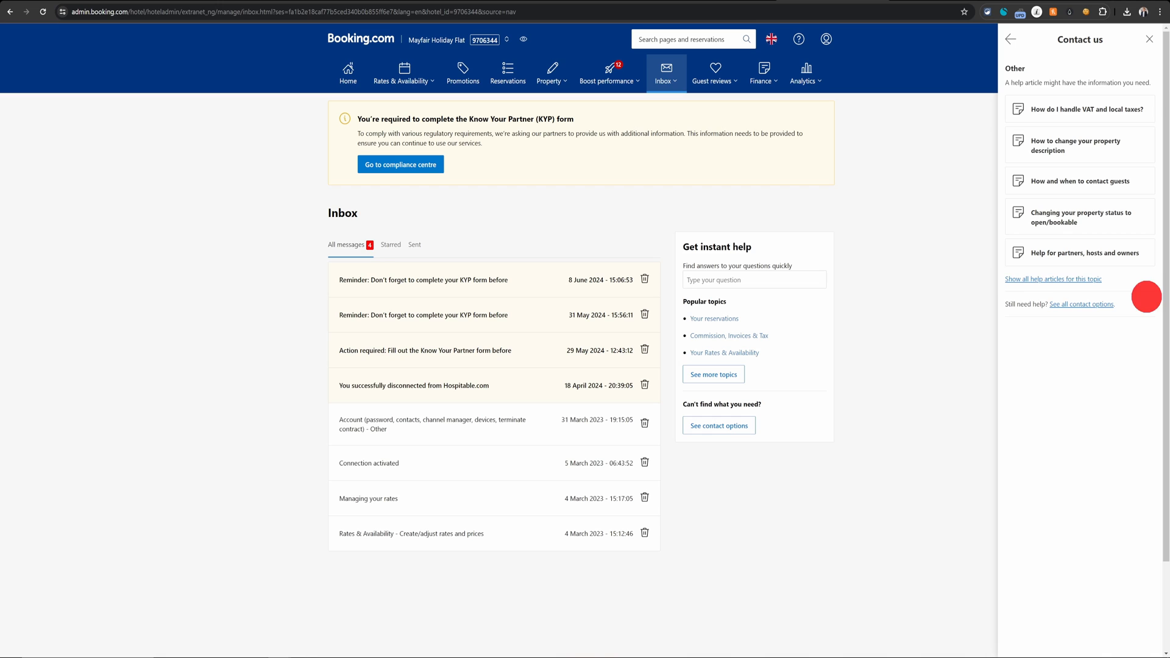
mouse_move(1069, 318)
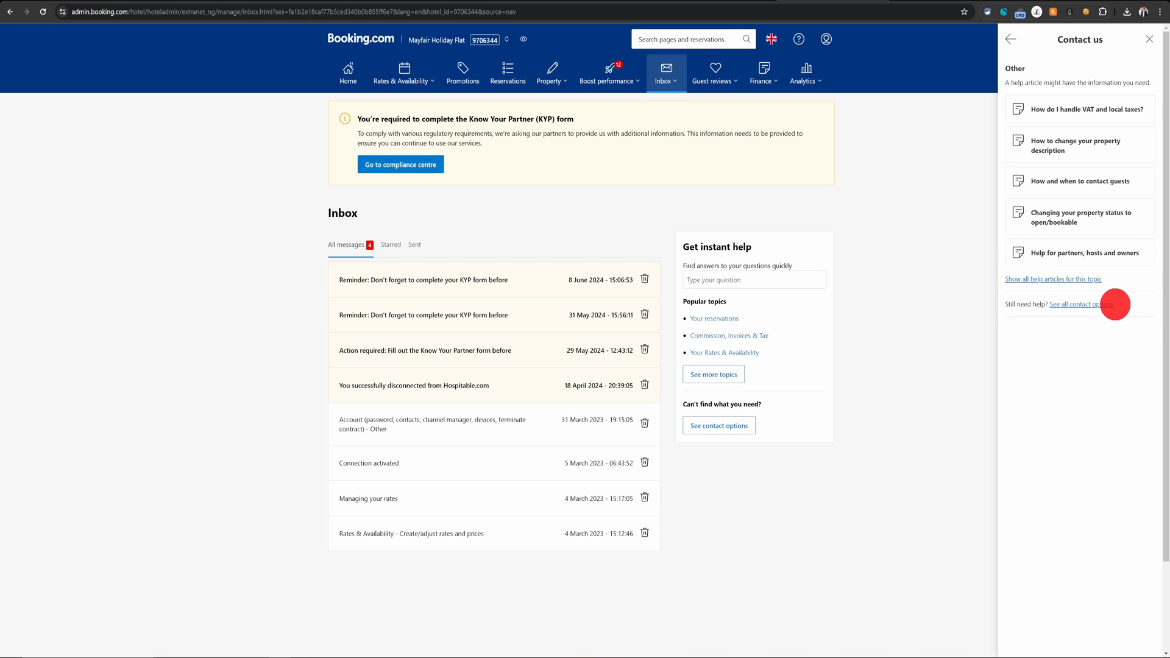
left_click(1081, 304)
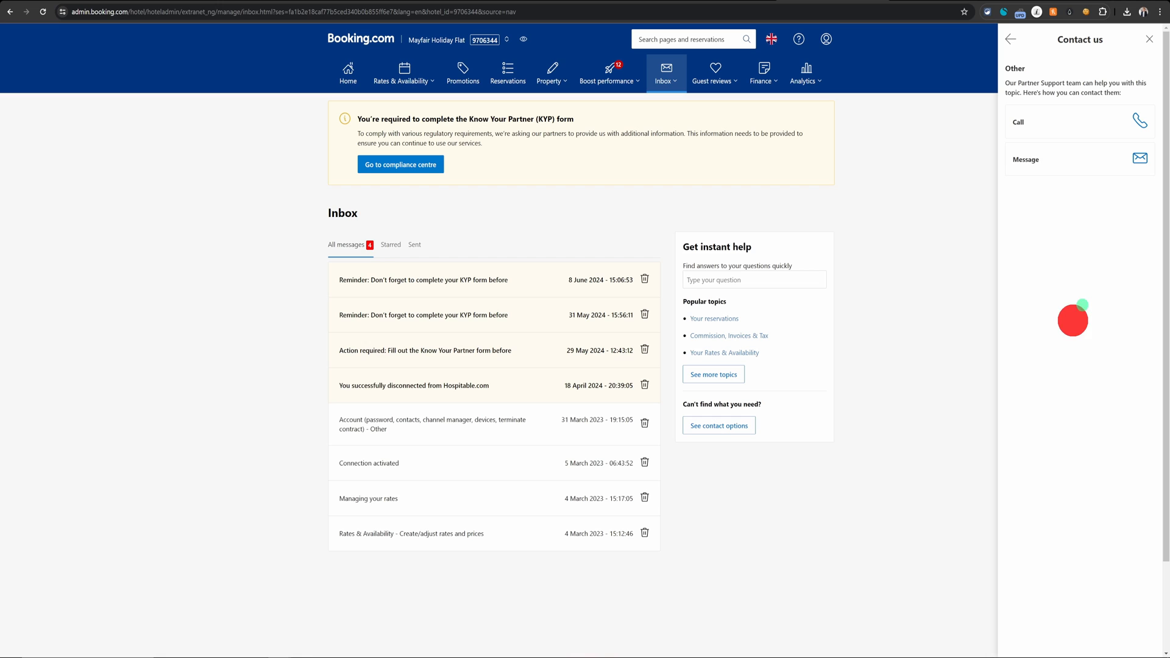
Choose Message in the Contact us panel and focus the empty Your message box
left_click(1079, 160)
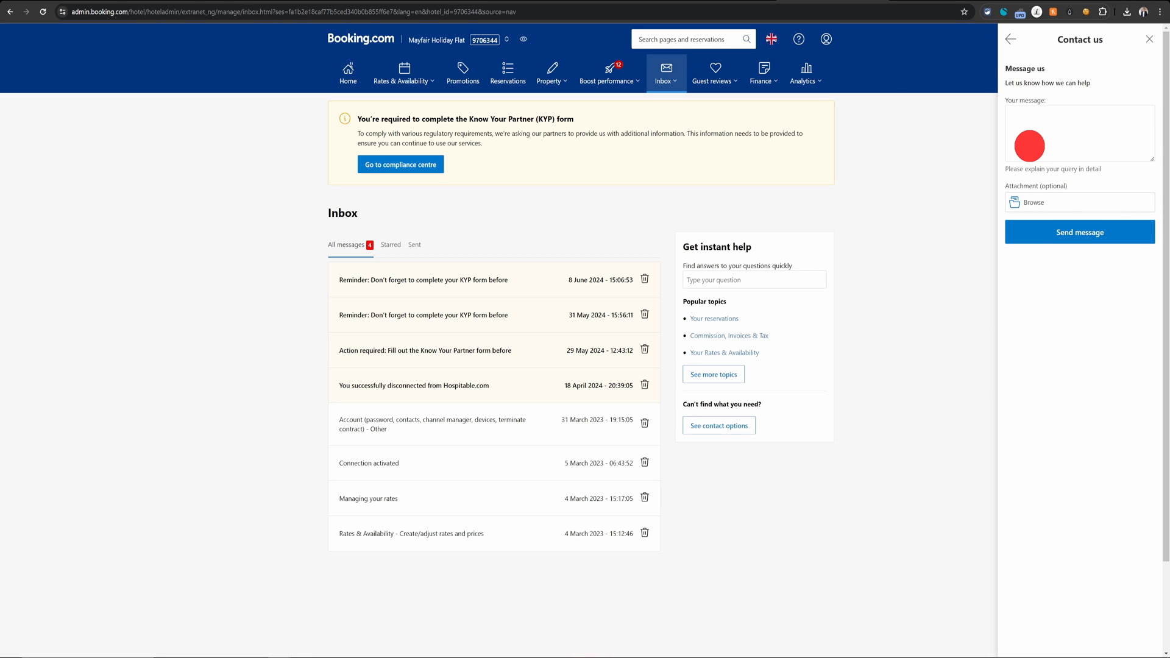
left_click(1080, 133)
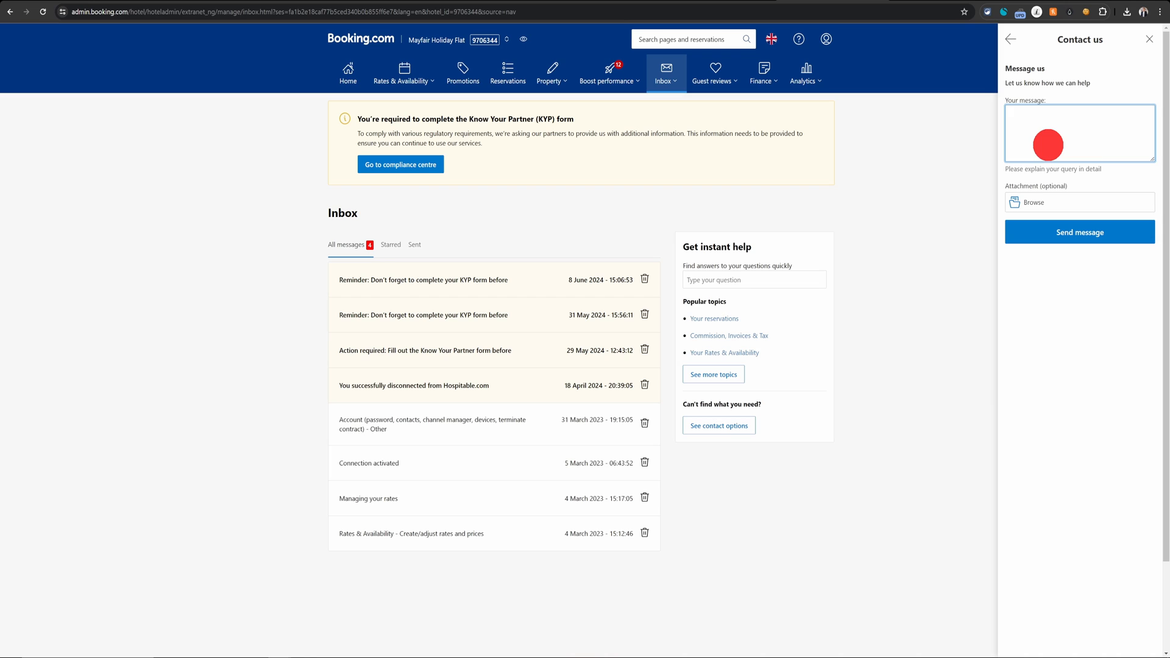
left_click(1079, 133)
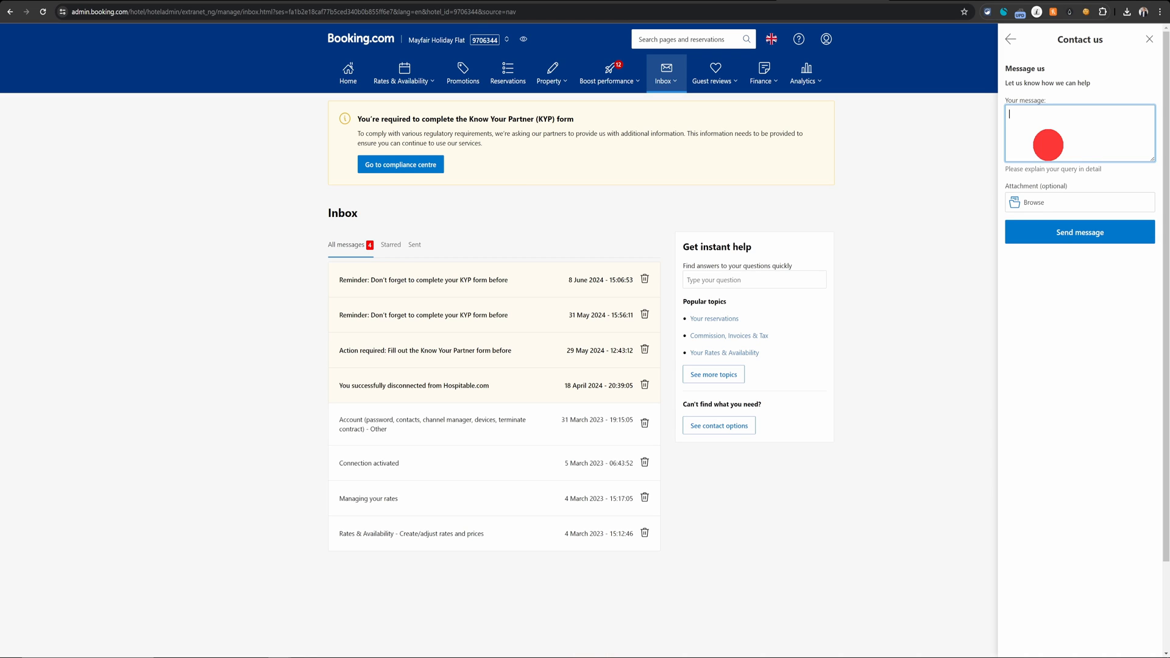